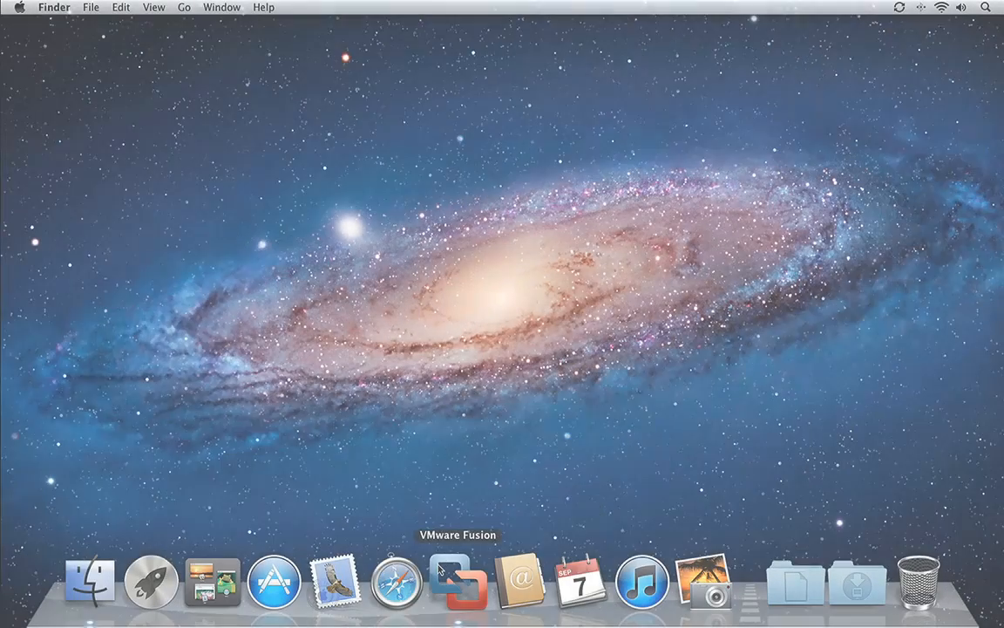
Step: Launch VMware Fusion from the Dock and choose Migrate Existing PC
{"action": "left_click", "coordinate": [458, 581]}
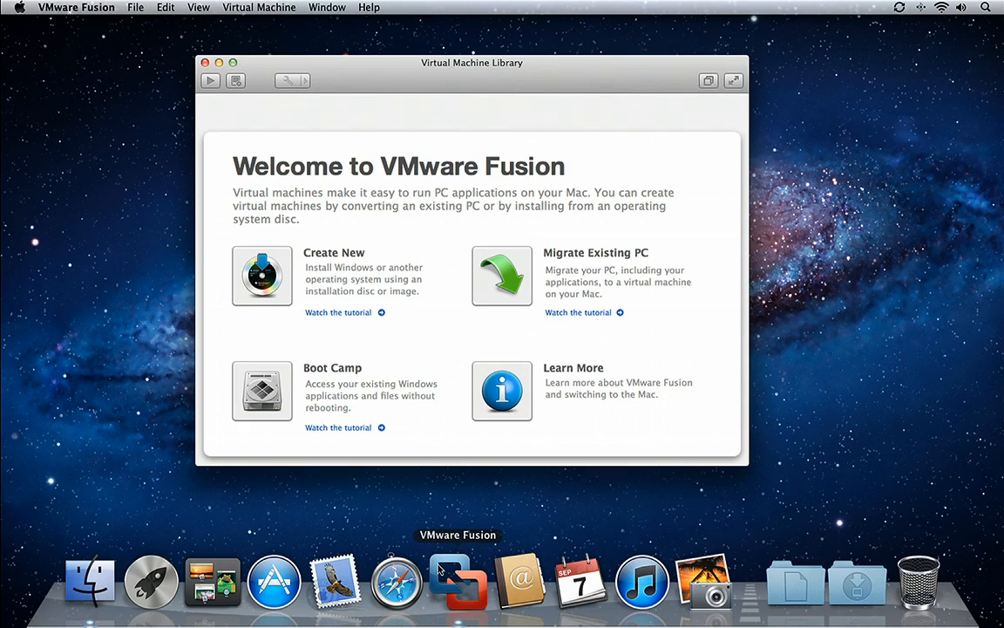
{"action": "mouse_move", "coordinate": [494, 325]}
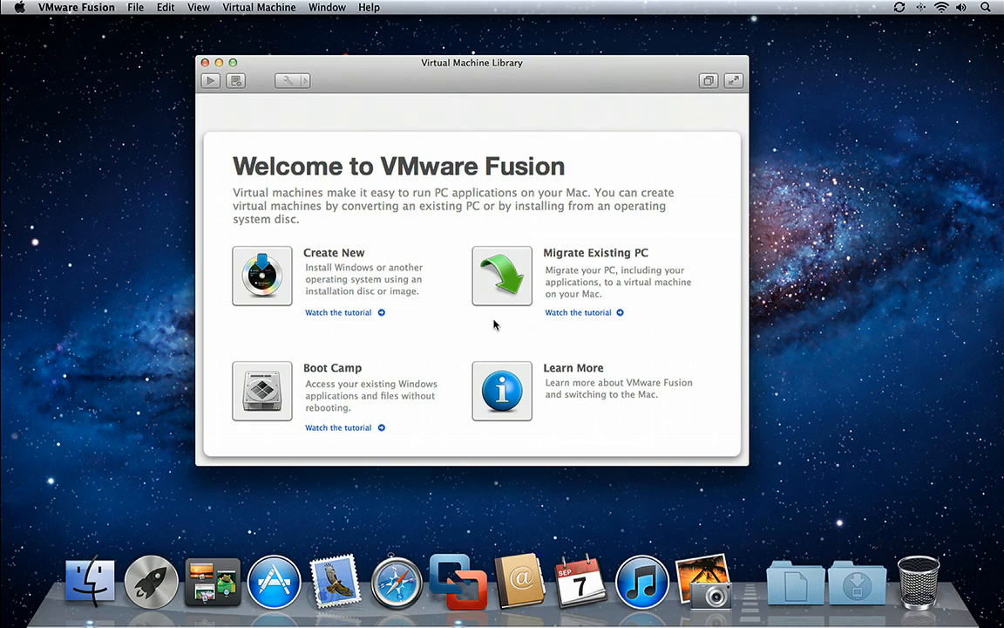
{"action": "left_click", "coordinate": [501, 276]}
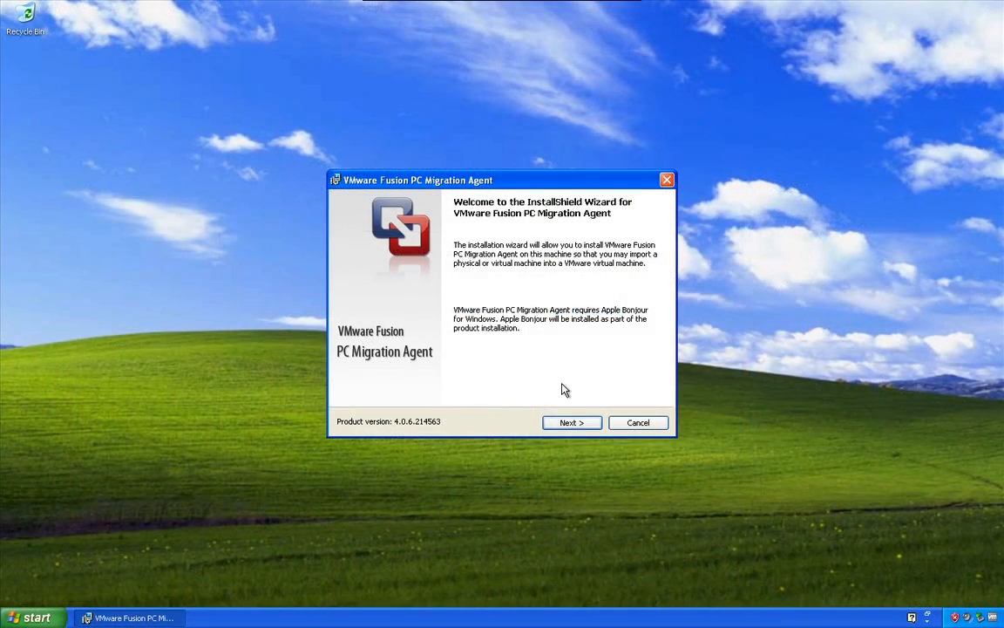
Step: Accept the PC Migration Agent license agreement and proceed with installation
{"action": "left_click", "coordinate": [571, 422]}
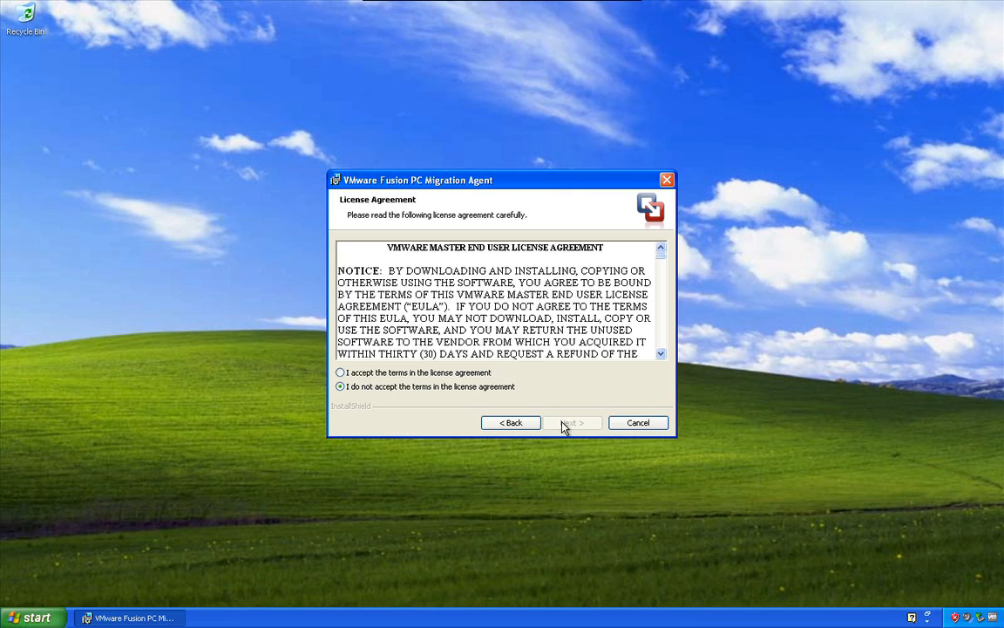
{"action": "left_click", "coordinate": [340, 373]}
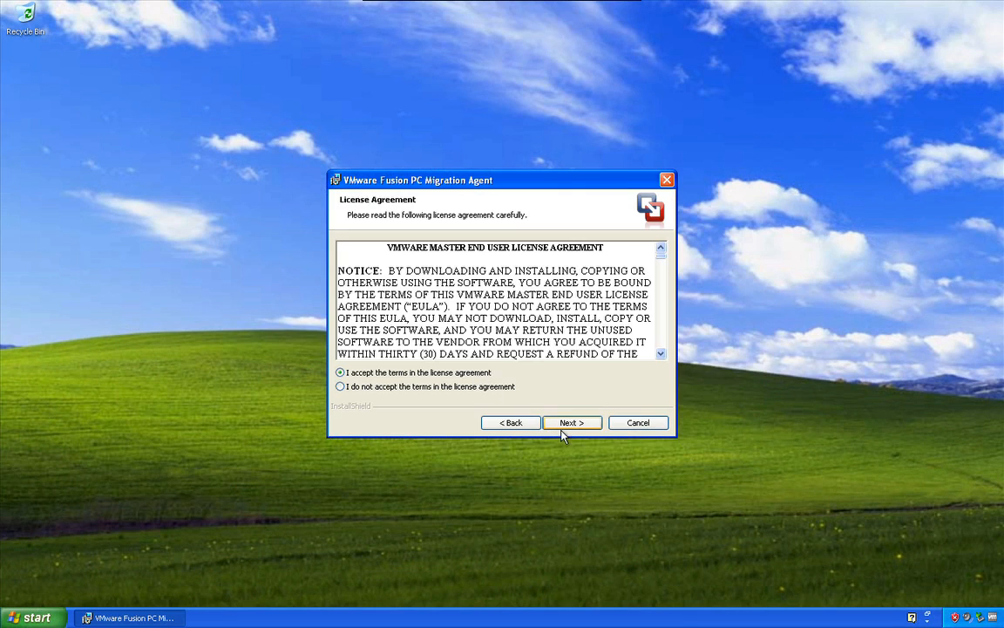
{"action": "left_click", "coordinate": [571, 423]}
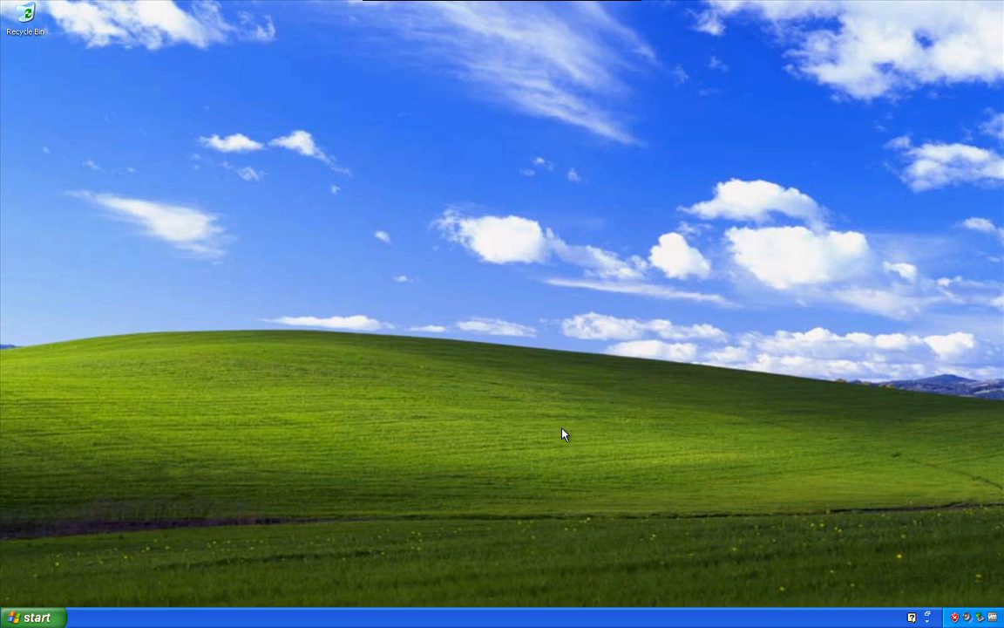
{"action": "left_click", "coordinate": [32, 616]}
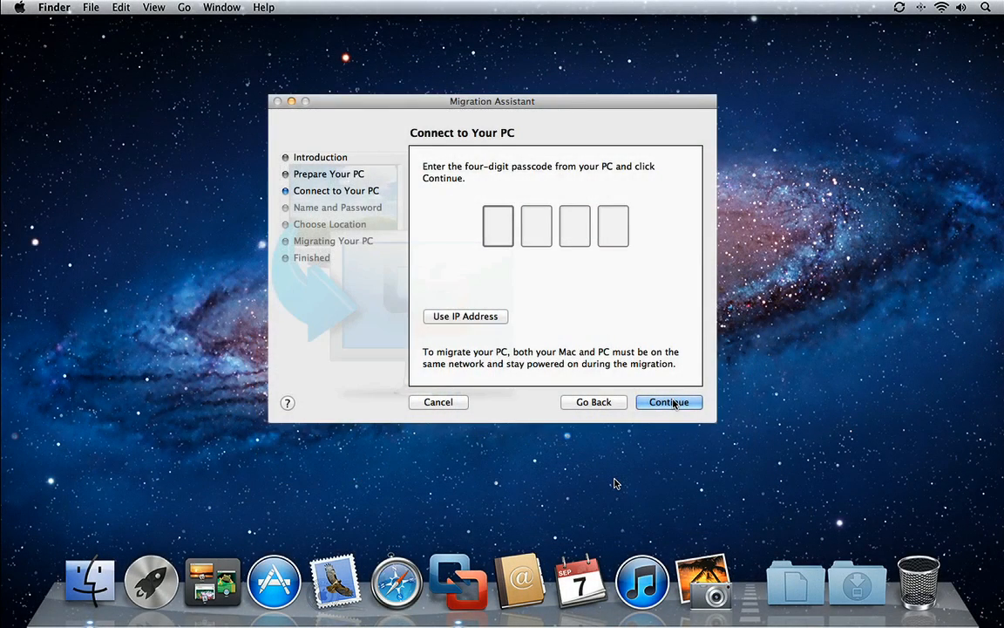
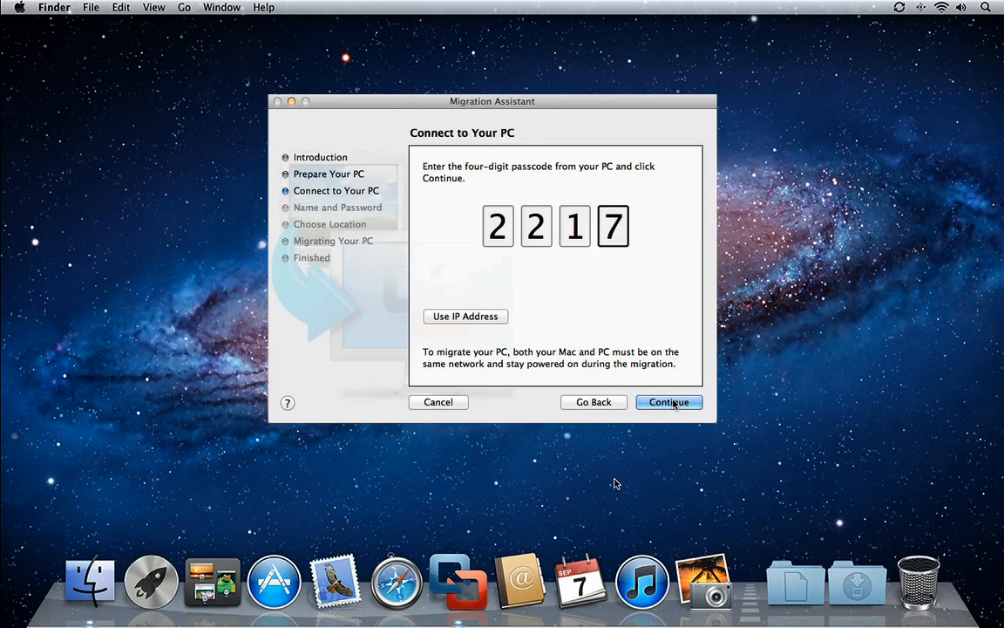
{"action": "left_click", "coordinate": [669, 402]}
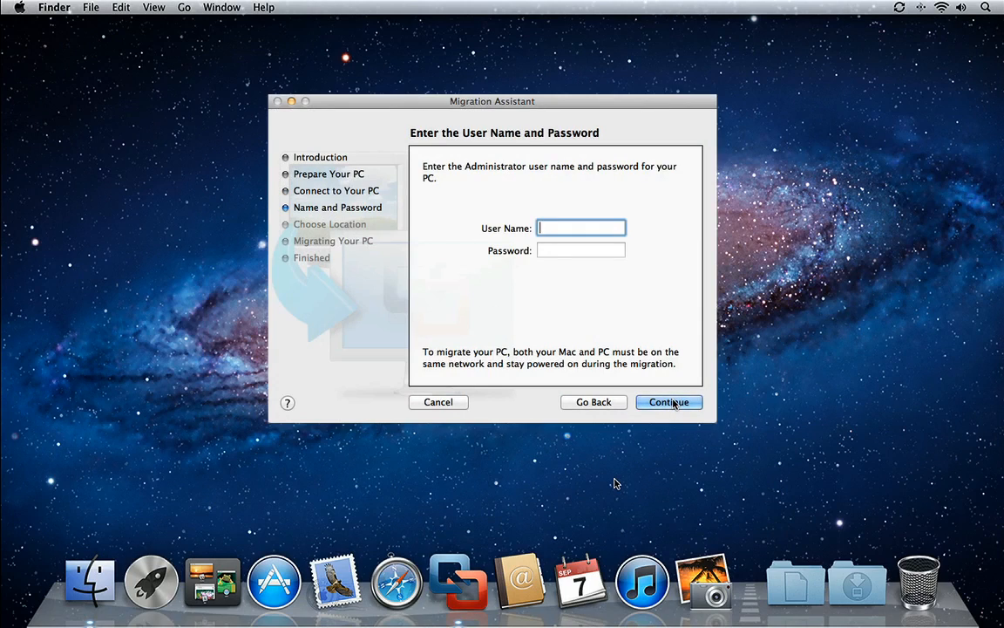
{"action": "type", "text": "Administrator"}
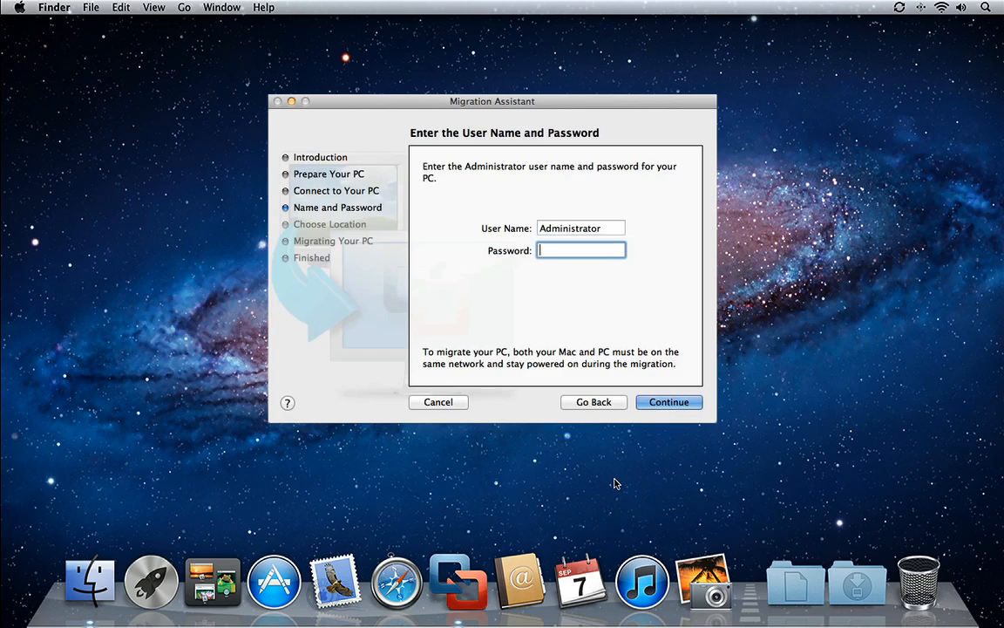
{"action": "type", "text": "•"}
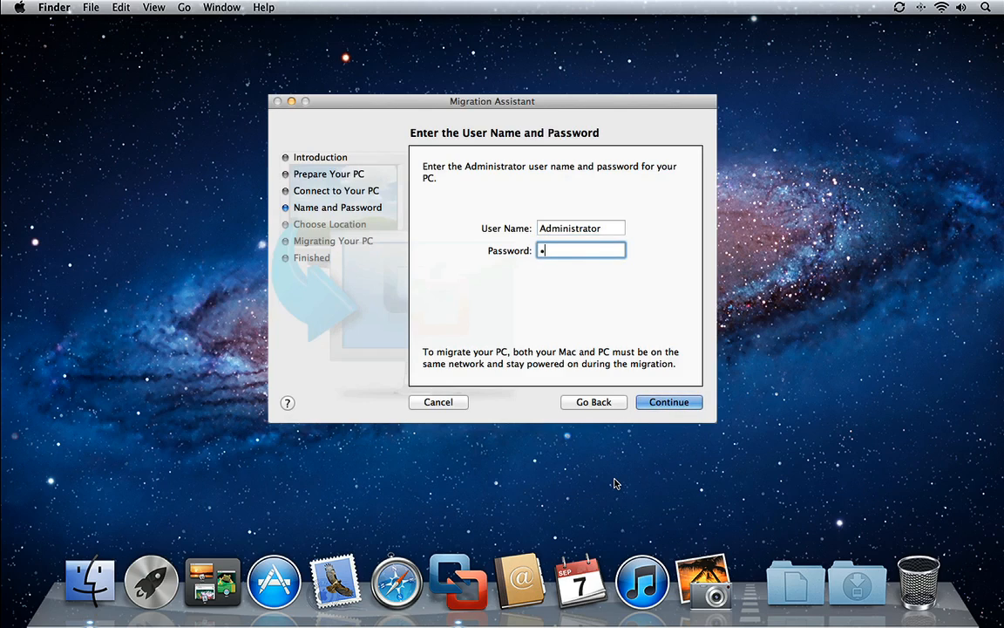
{"action": "type", "text": "•••••"}
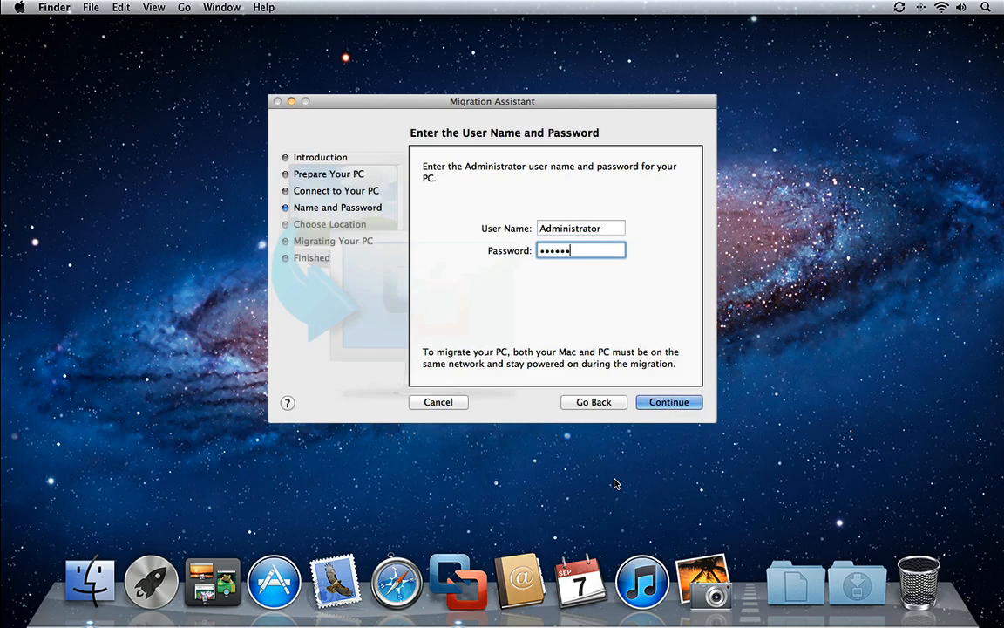
{"action": "left_click", "coordinate": [669, 402]}
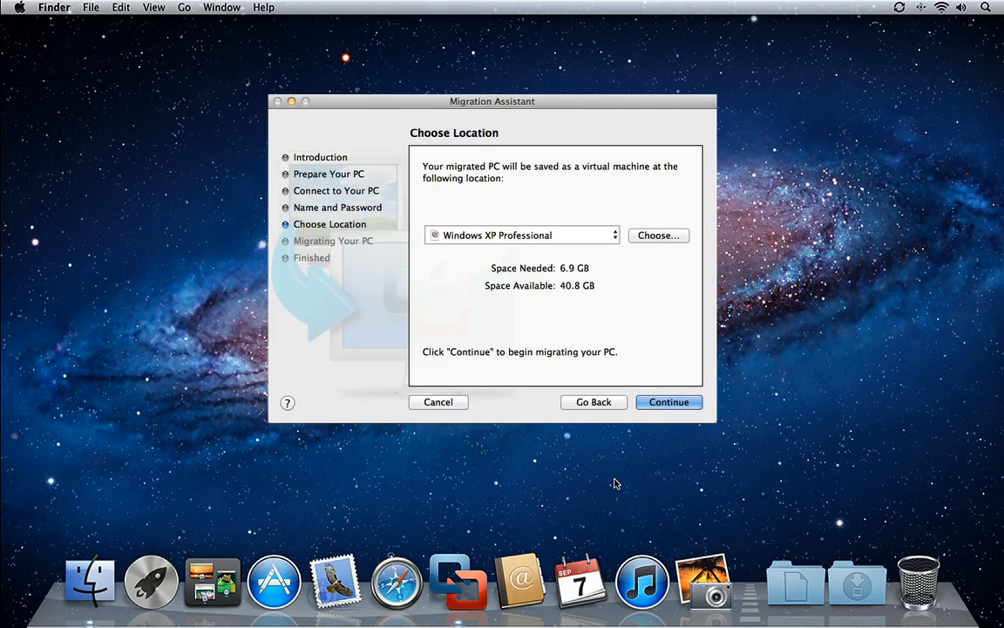
Step: Start migrating the PC and authorize Windows Sharing with the Mac password
{"action": "left_click", "coordinate": [668, 401]}
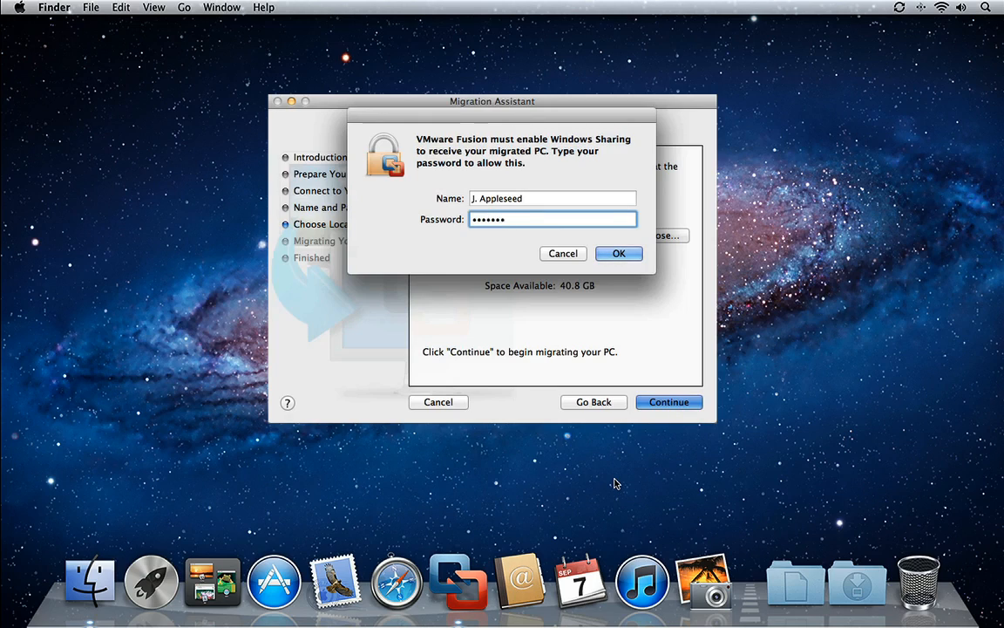
{"action": "left_click", "coordinate": [619, 253]}
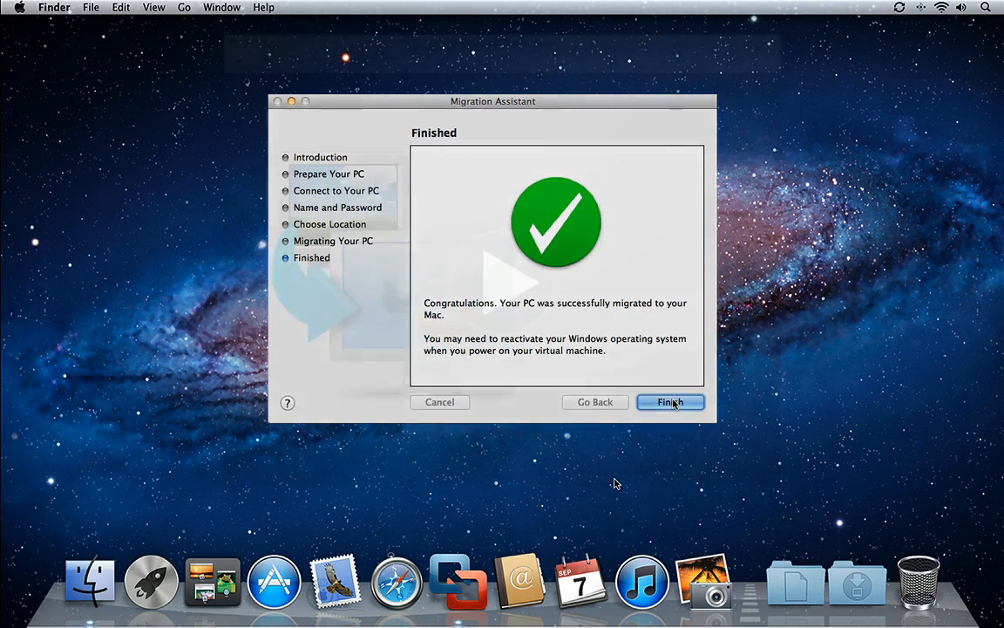
Step: Finish the migration assistant and power on the Windows XP Professional VM
{"action": "left_click", "coordinate": [670, 402]}
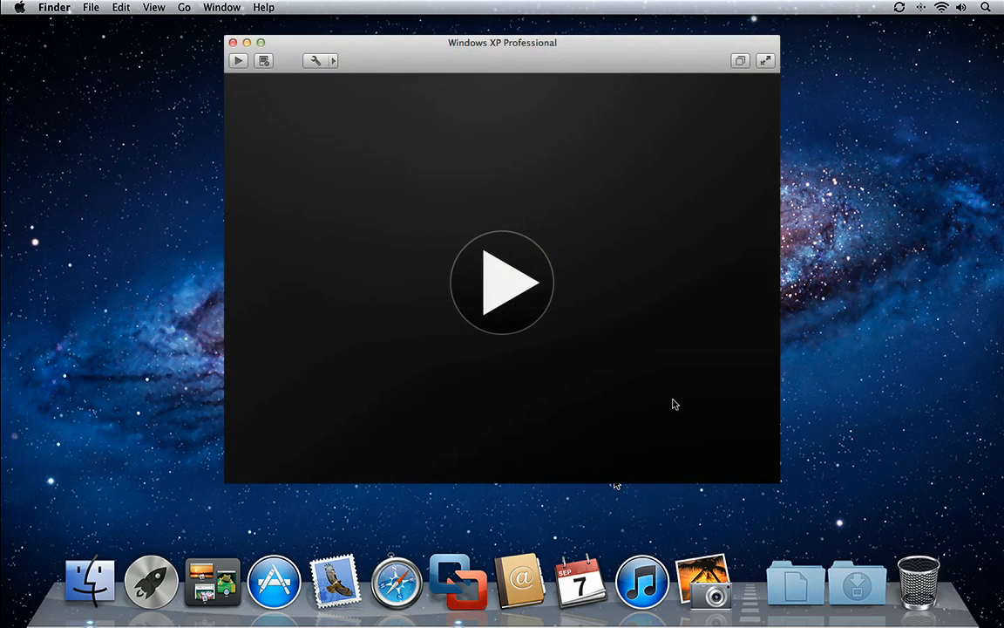
{"action": "mouse_move", "coordinate": [501, 299]}
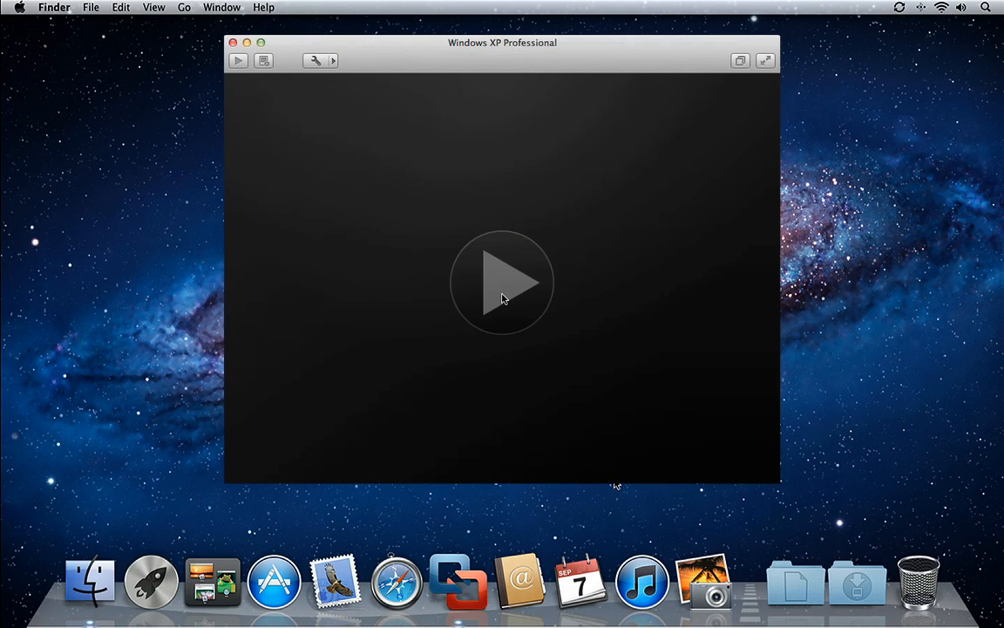
{"action": "mouse_move", "coordinate": [225, 191]}
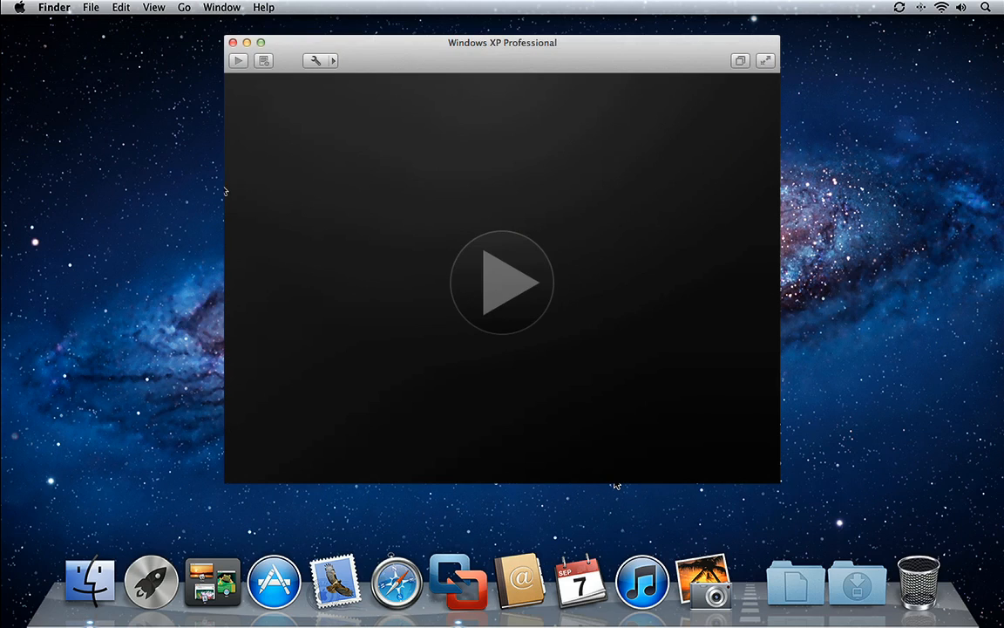
{"action": "left_click", "coordinate": [502, 281]}
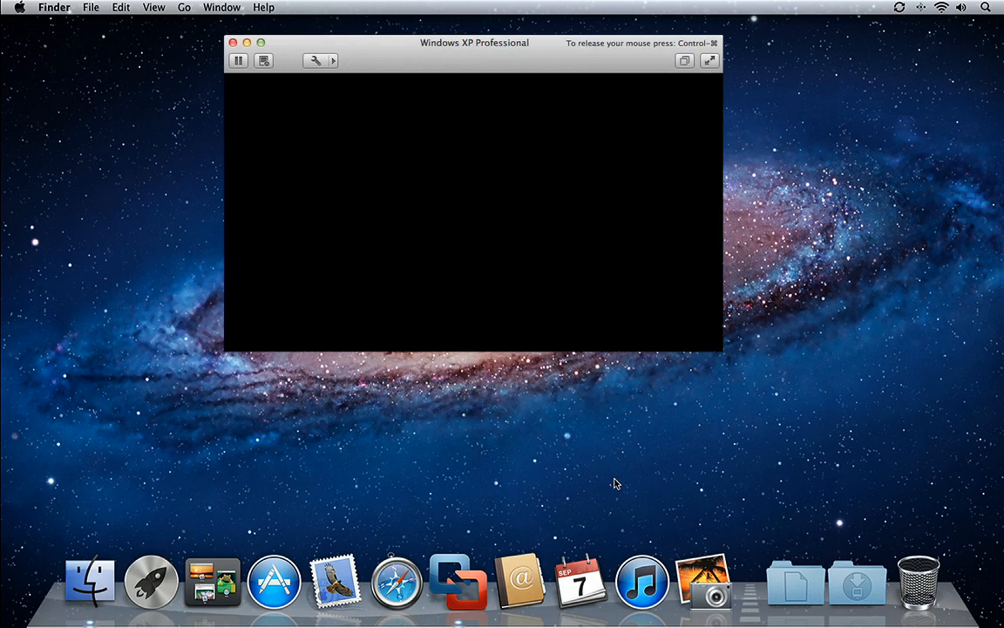